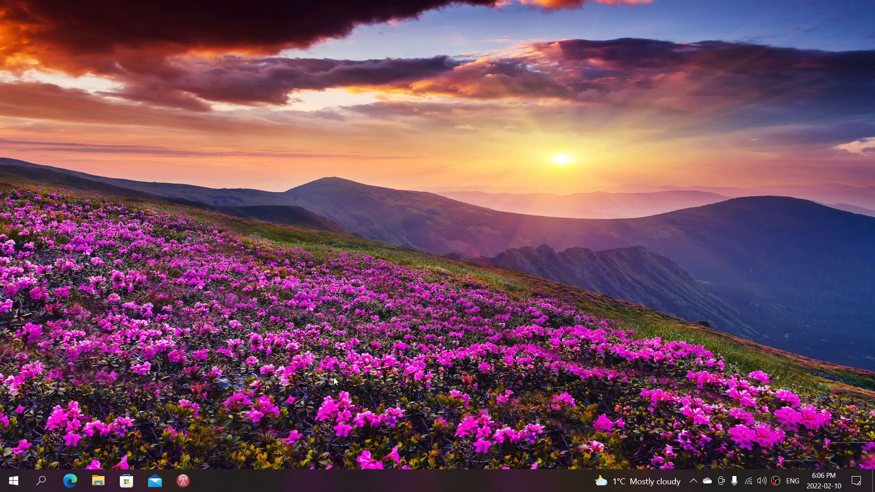
pyautogui.moveTo(277, 412)
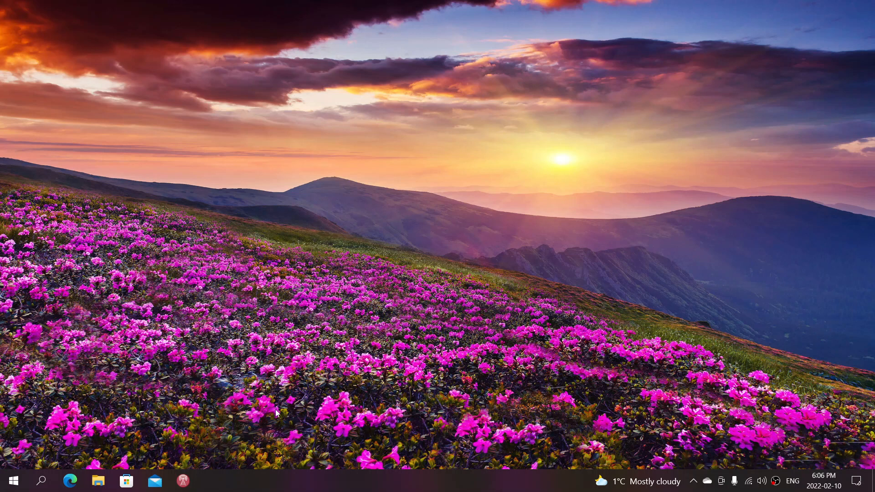
pyautogui.moveTo(87, 421)
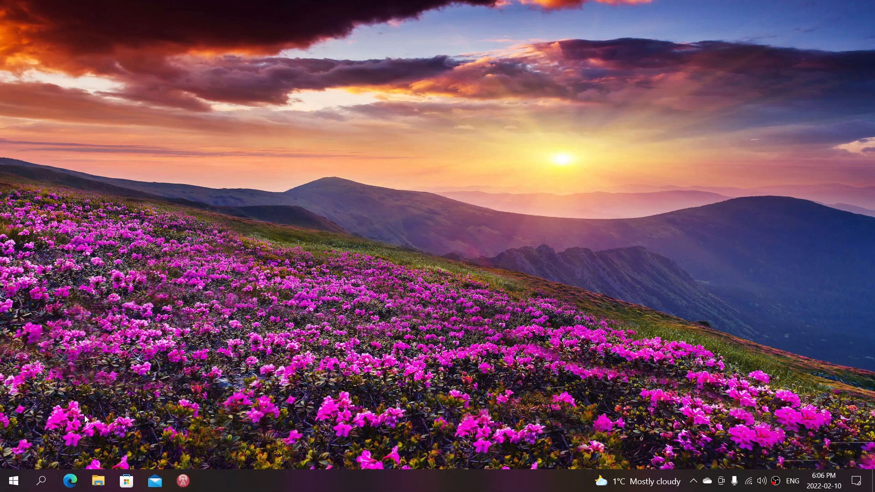
pyautogui.moveTo(12, 480)
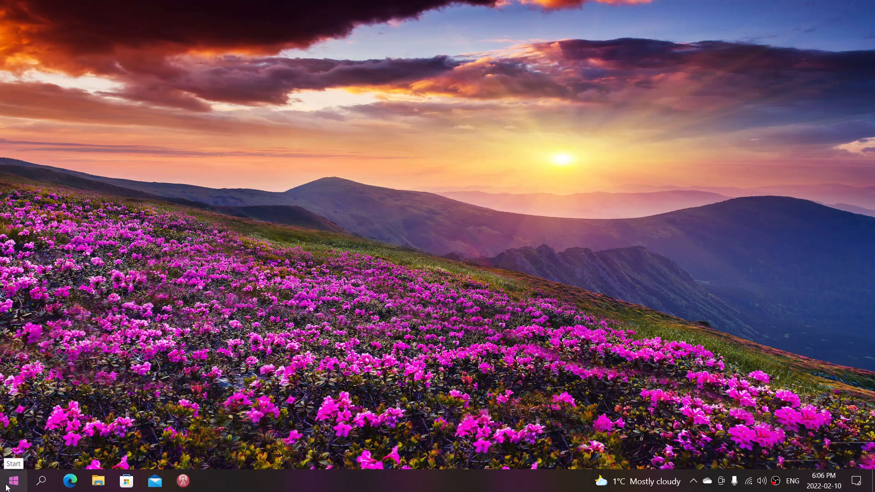
pyautogui.moveTo(264, 425)
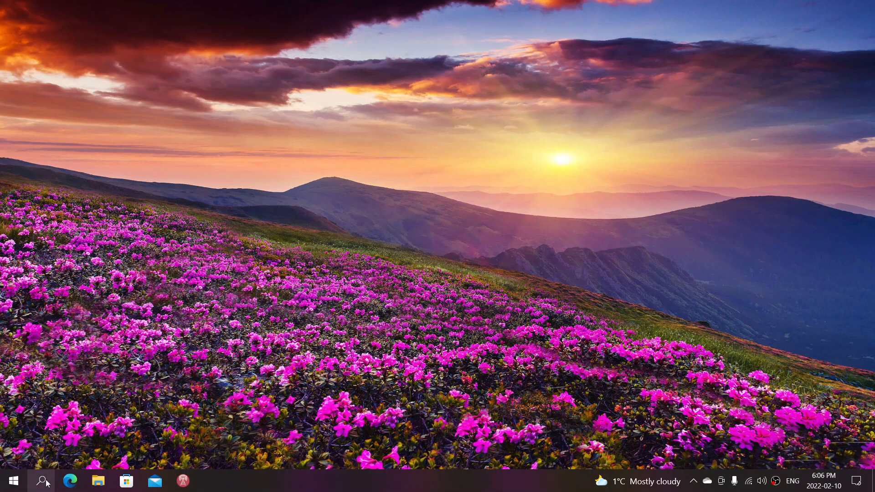
# Run winver from taskbar search to show About Windows (version 21H2, build 19044.1526), then bring up Start
pyautogui.click(44, 481)
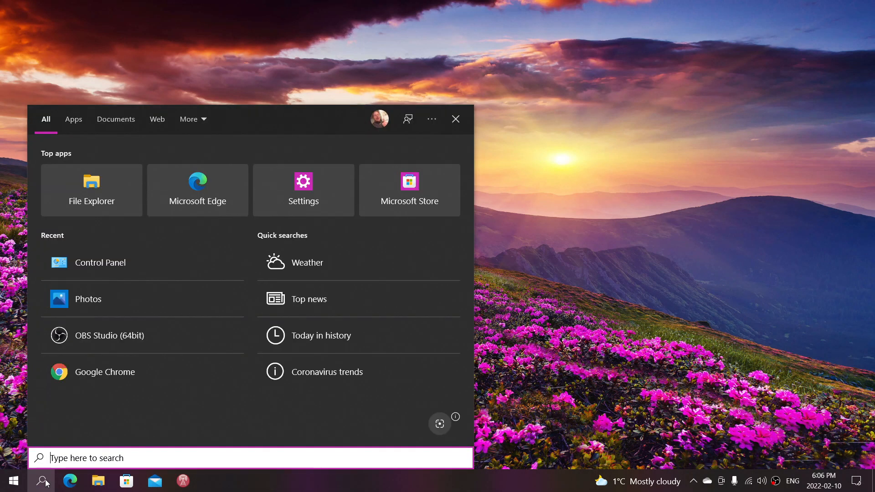
pyautogui.write('winve')
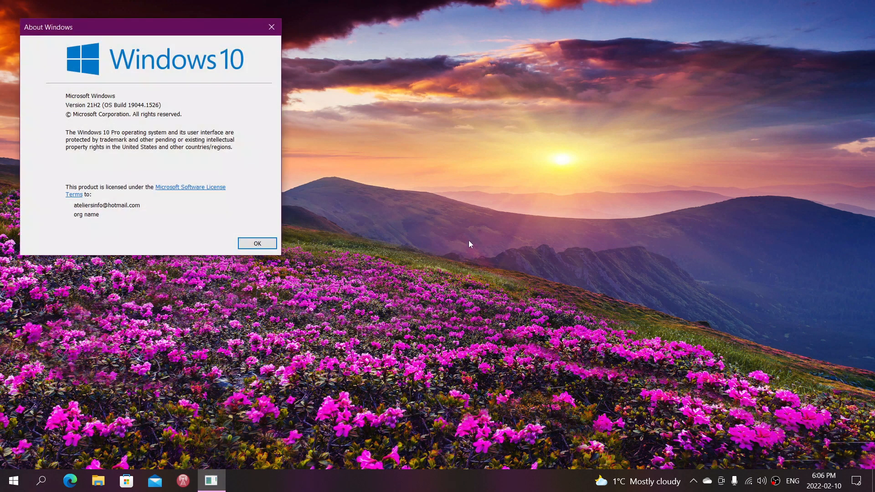
pyautogui.moveTo(174, 32)
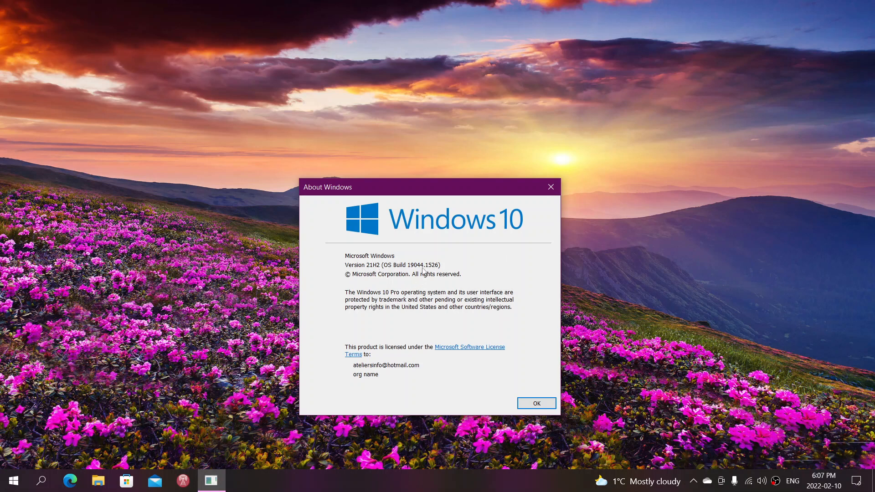
pyautogui.moveTo(519, 292)
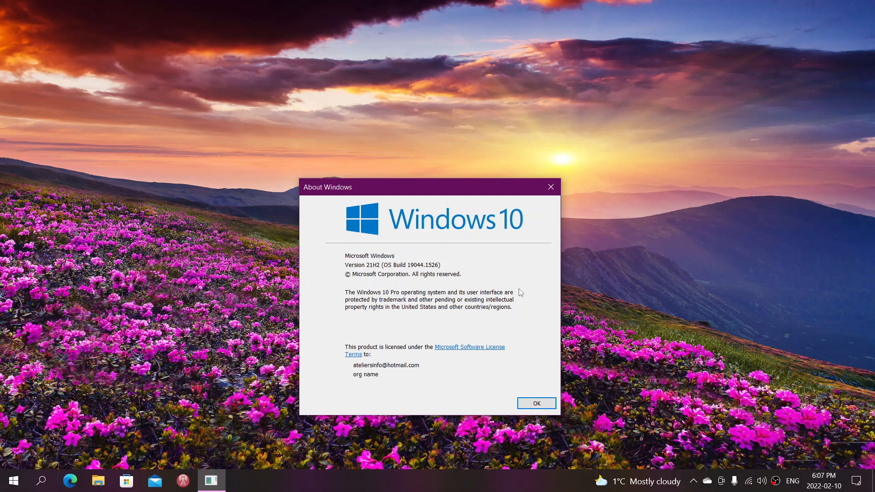
pyautogui.moveTo(428, 293)
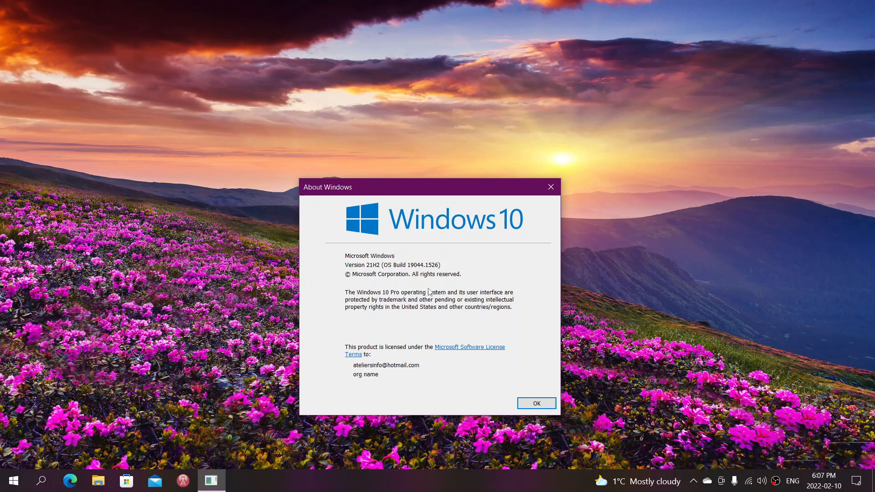
pyautogui.moveTo(148, 401)
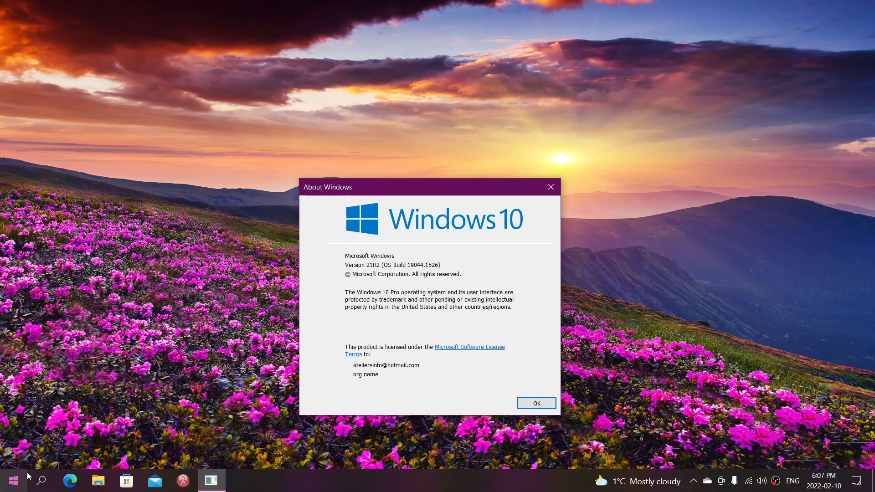
pyautogui.click(12, 480)
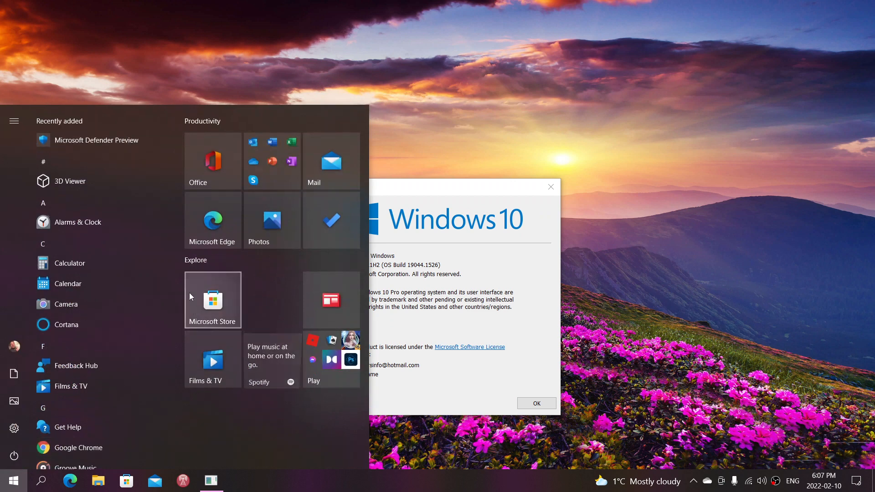
# In Settings, go to Update & Security to show Windows Update reporting the device is up to date
pyautogui.click(14, 121)
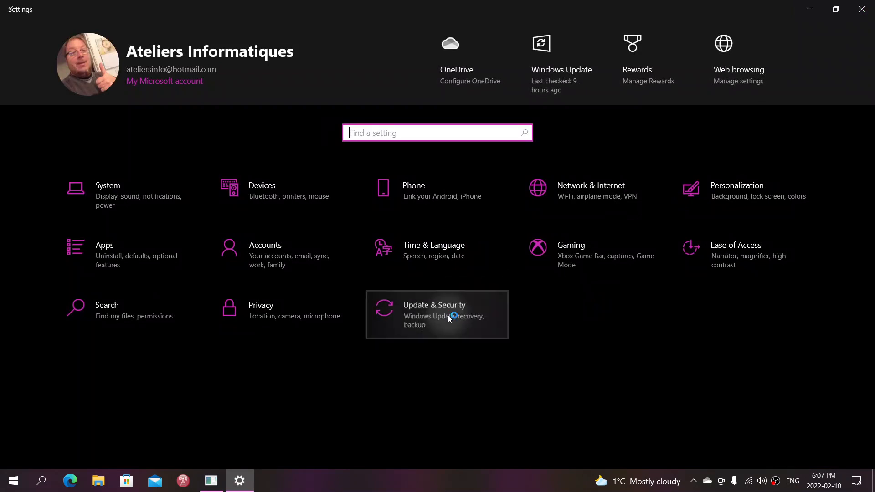
pyautogui.click(436, 315)
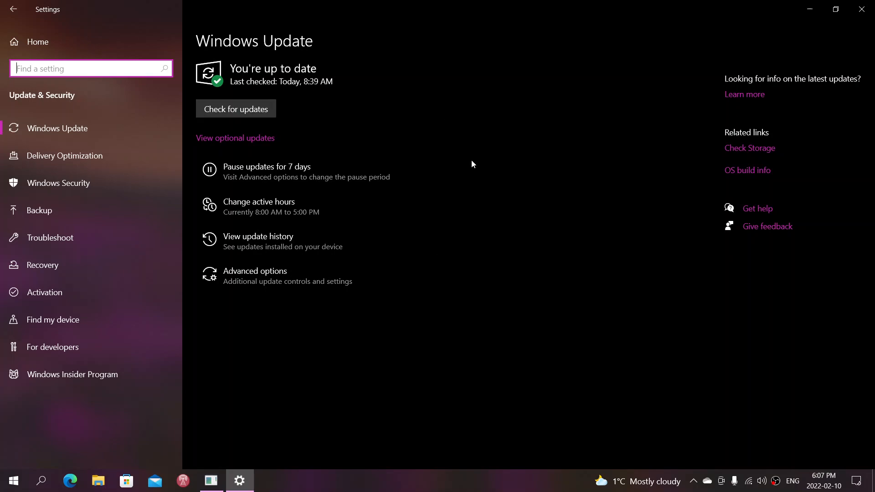
pyautogui.moveTo(464, 410)
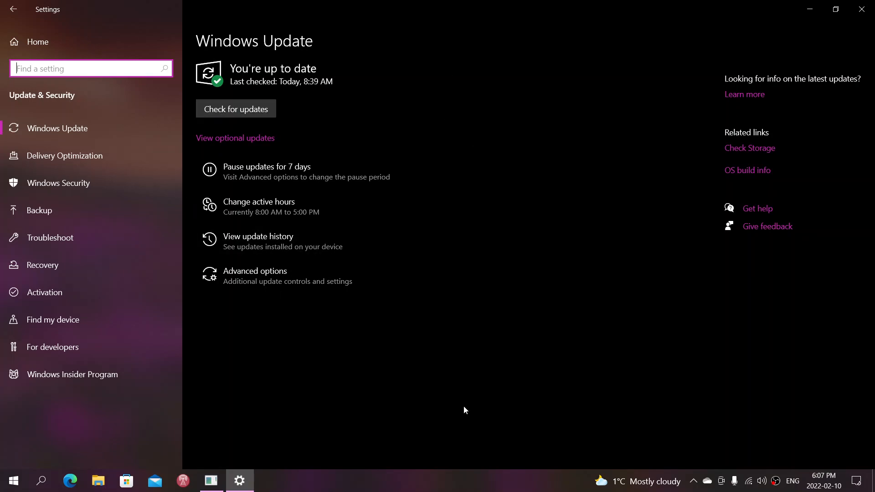